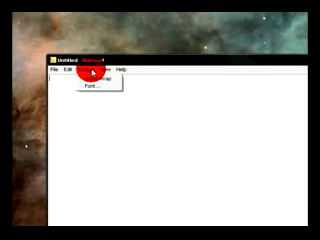
# Close the Format menu and enter the lines 'start Phillips Camera.bat' and 'Phillips Camera.bat'.
pyautogui.click(103, 91)
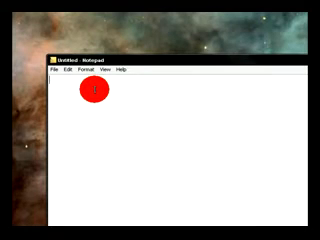
pyautogui.write('start')
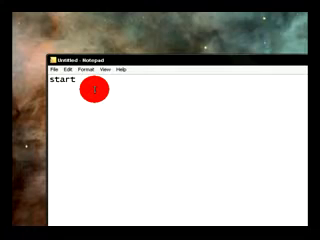
pyautogui.write('phillips')
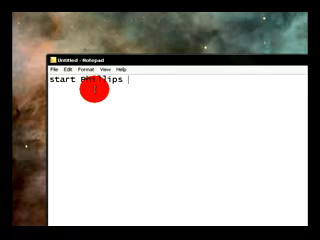
pyautogui.write('Camera.bat')
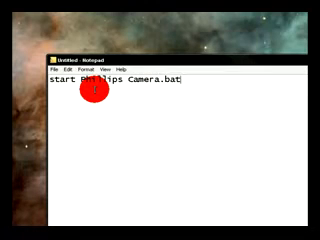
pyautogui.write('Phi')
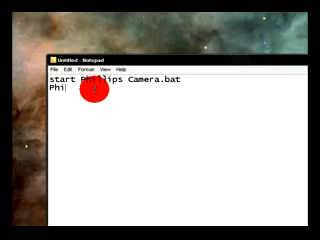
pyautogui.write('llips Camera.bat')
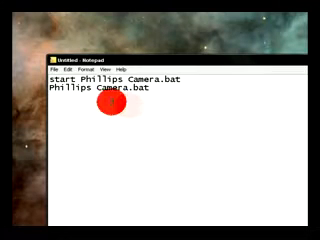
# Type the line 'cd C:\Documents and settings\All users\Start Menu\Programs'.
pyautogui.write('c')
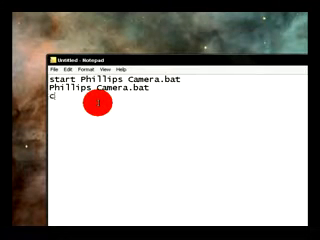
pyautogui.write('d')
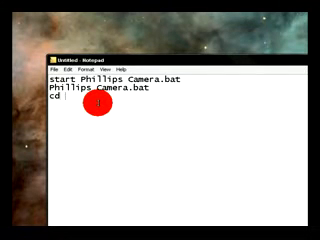
pyautogui.write('C')
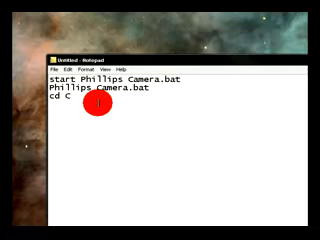
pyautogui.write(':\\Documents and se')
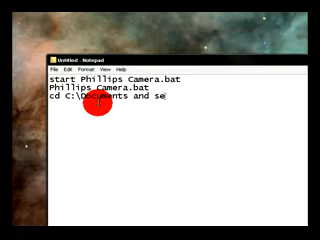
pyautogui.write('ttings')
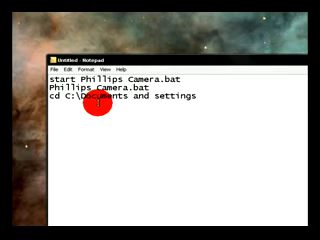
pyautogui.write('\\All users\\')
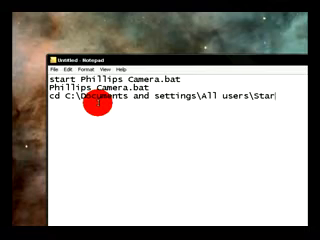
pyautogui.write('Start Menu\\Prograa')
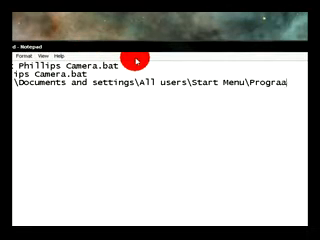
pyautogui.write('ms')
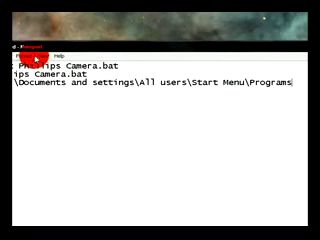
# Add a 'mkdir Noob' line, then repeat the Programs cd line and 'mkdir noob'.
pyautogui.click(45, 45)
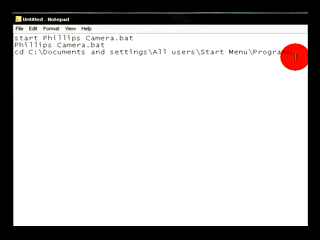
pyautogui.write('mk')
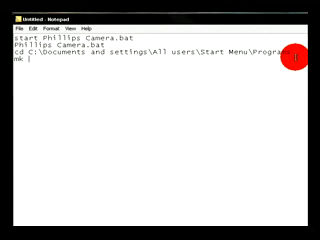
pyautogui.write('dir')
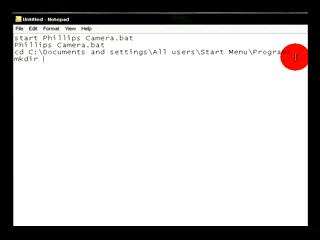
pyautogui.write('Noob')
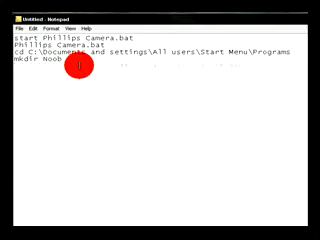
pyautogui.write('cd C:\\Documents and settings\\All users\\Start Menu\\Programs')
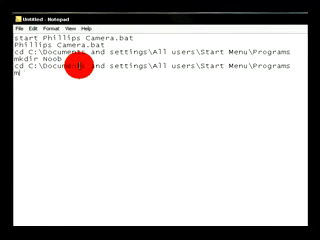
pyautogui.write('mkdir noob')
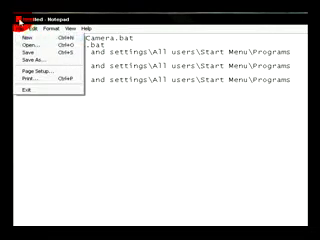
# Save the script as a .bat file through File > Save As.
pyautogui.click(26, 52)
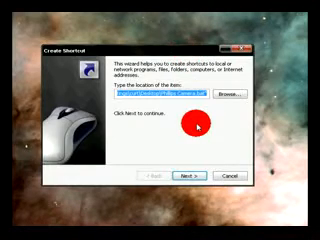
# Accept Philips Camera.bat as the desktop shortcut's target to finish the shortcut.
pyautogui.click(208, 180)
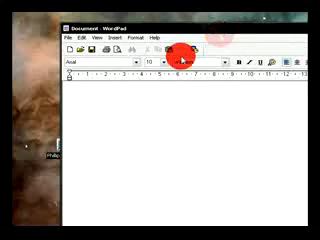
# Enlarge the font to 14 and type the 'Terms and conditions' heading with LOL and woop lines.
pyautogui.click(130, 63)
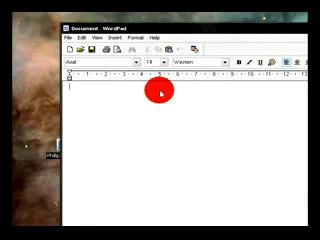
pyautogui.write('Terms and con')
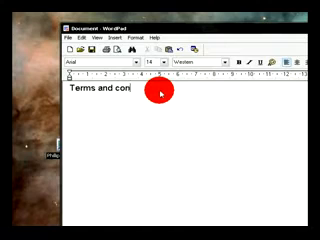
pyautogui.write('ditions')
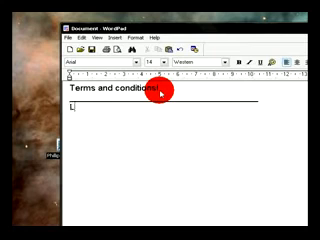
pyautogui.write('OL')
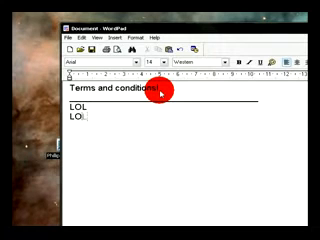
pyautogui.write('woop')
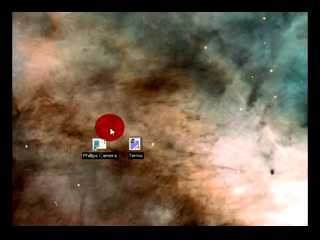
# Save the WordPad file as 'Terms' on the desktop beside the Philips Camera shortcut.
pyautogui.click(12, 234)
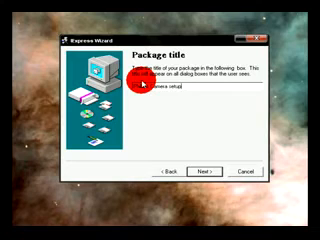
# Type 'Phillips Camera setup CRACK 1.0' as the IExpress package title.
pyautogui.write('CRE')
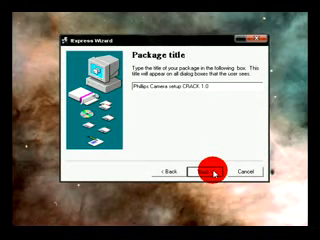
# Move to the prompt step and set the confirmation prompt to 'Install?'.
pyautogui.click(205, 174)
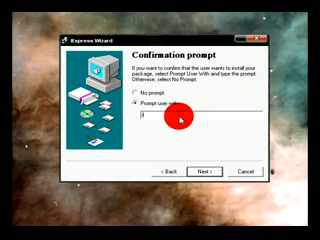
pyautogui.write('Install?')
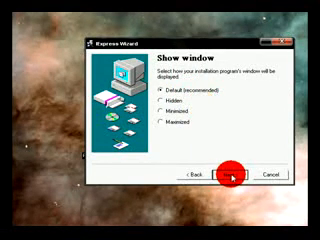
# Keep the default window, set the finish message 'Complete', and keep the SED file saved.
pyautogui.click(228, 176)
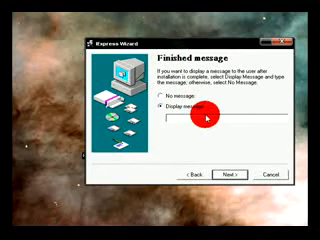
pyautogui.write('Complete')
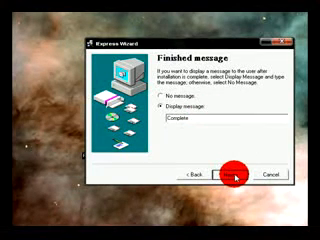
pyautogui.click(232, 176)
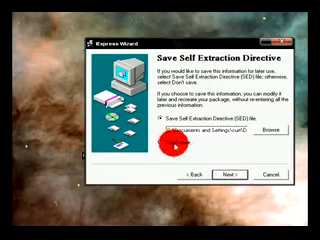
pyautogui.click(238, 198)
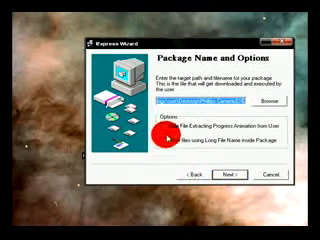